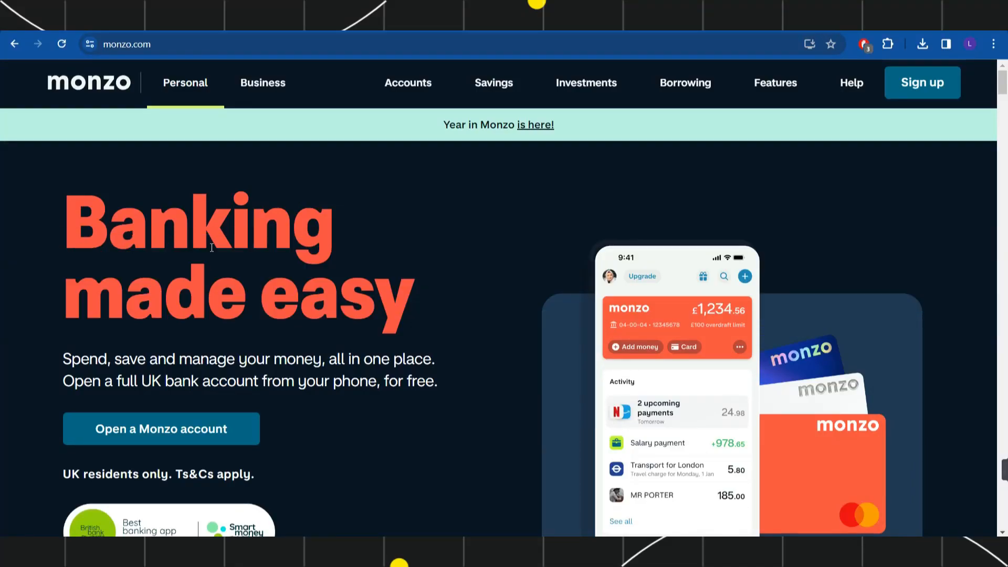
# Step: Scroll the Monzo homepage toward Help to reach the 'Sending money to other Monzo users' article
pyautogui.scroll(-3)
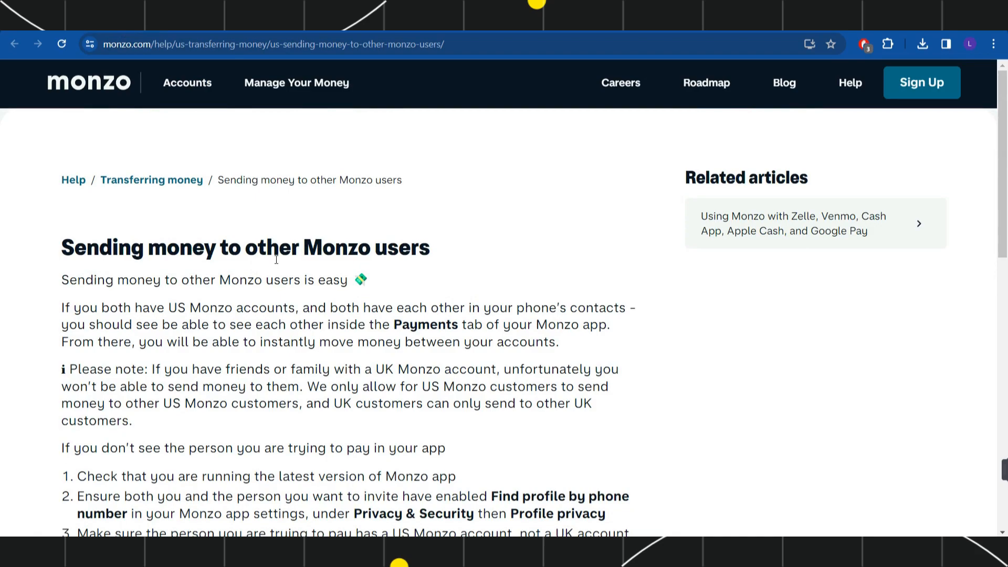
pyautogui.scroll(-3)
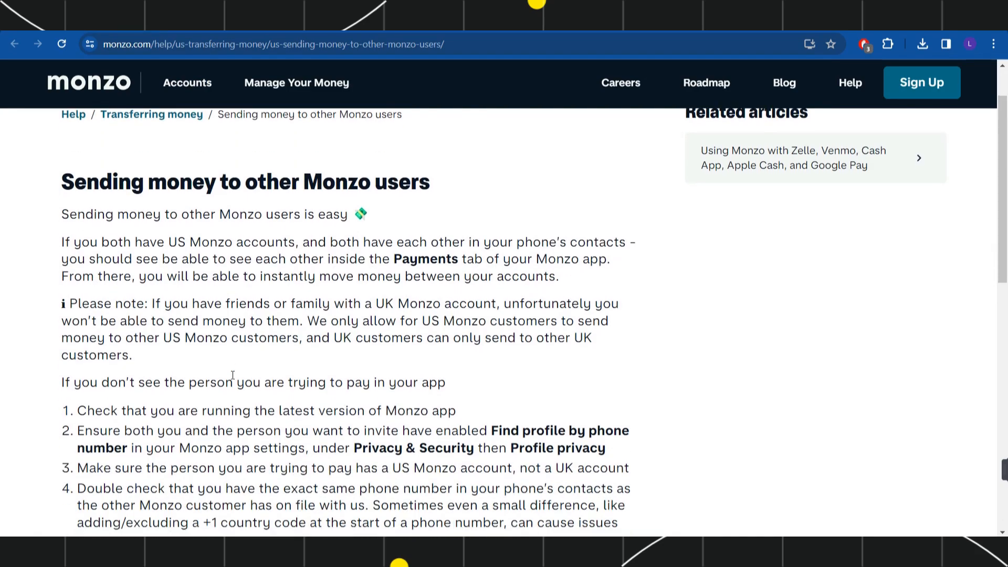
pyautogui.moveTo(175, 246)
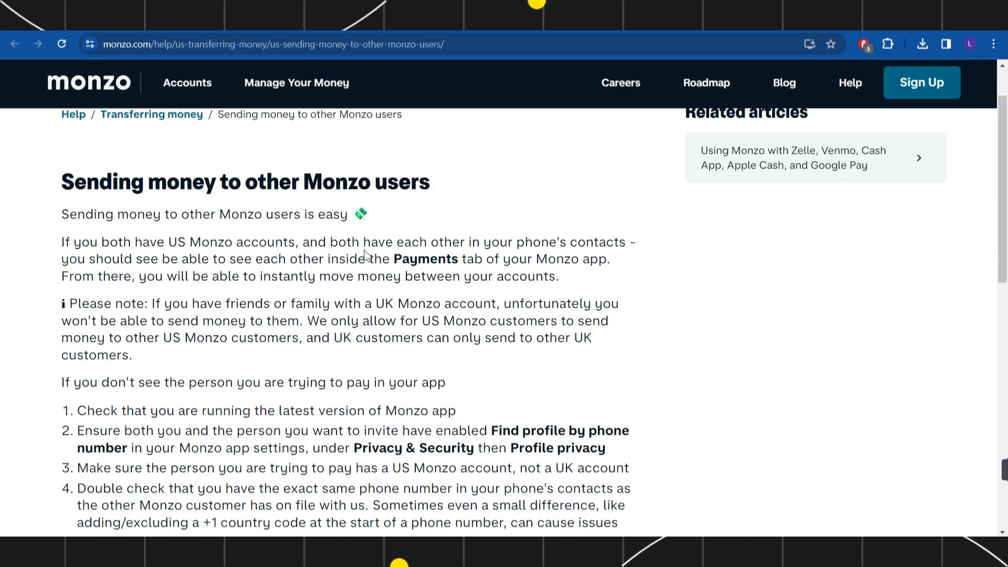
pyautogui.moveTo(580, 255)
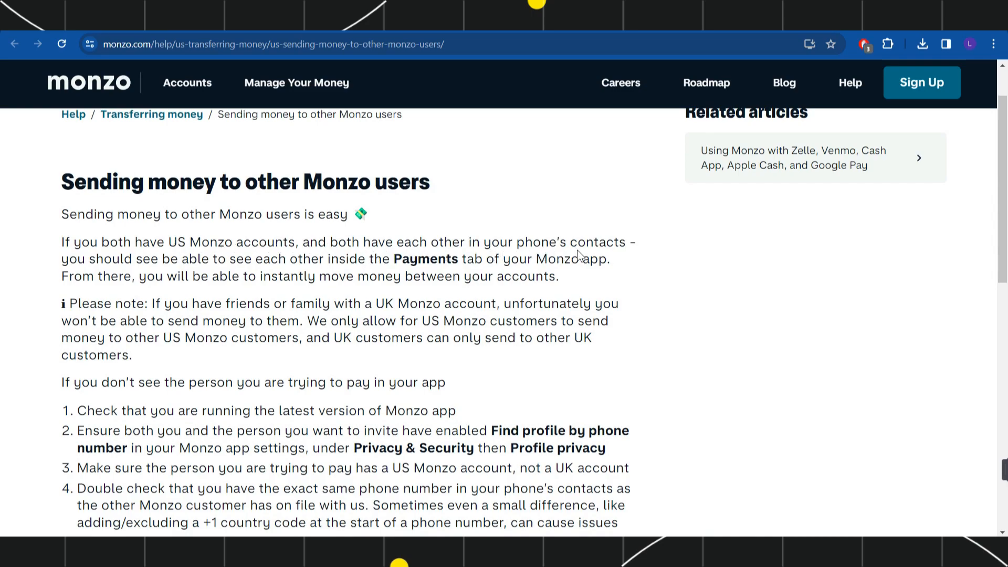
pyautogui.moveTo(160, 301)
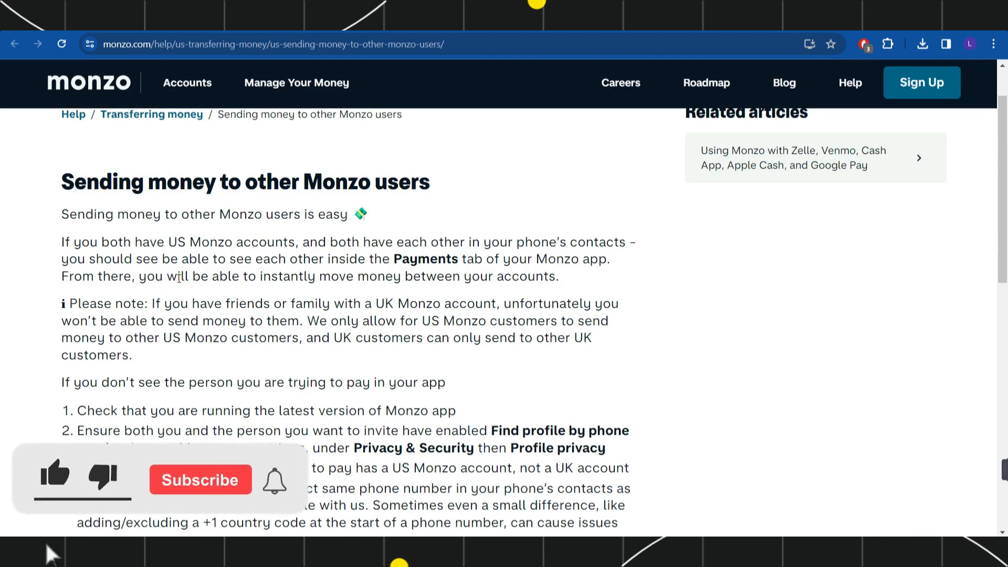
pyautogui.click(56, 475)
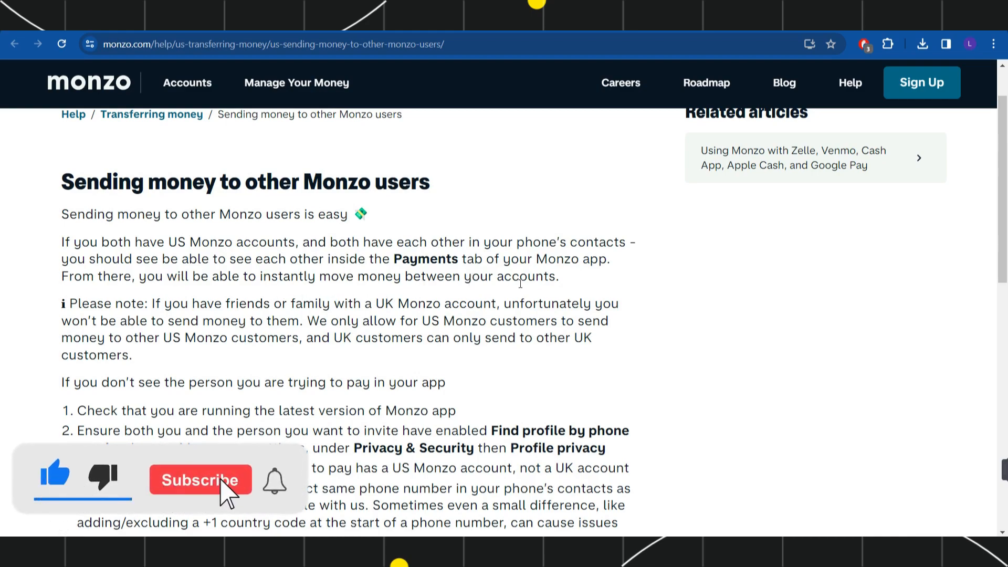
pyautogui.click(199, 480)
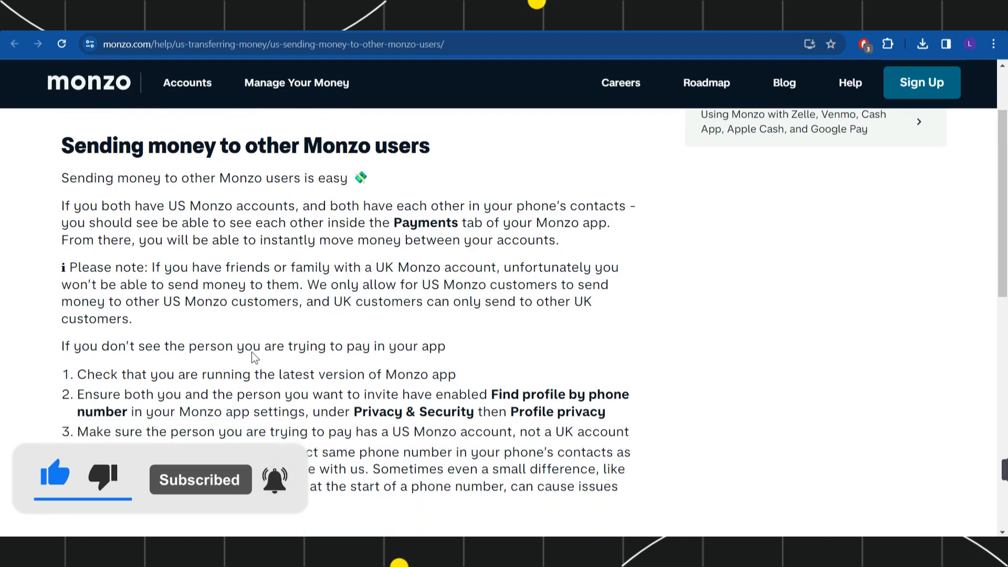
# Step: Scroll the article until all four missing-payee troubleshooting steps are visible
pyautogui.scroll(-3)
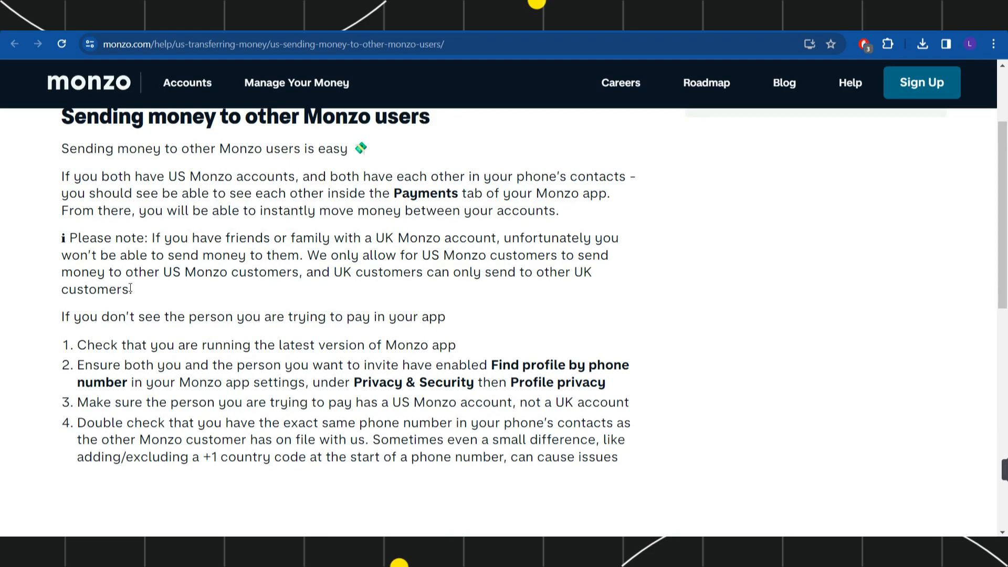
pyautogui.moveTo(211, 290)
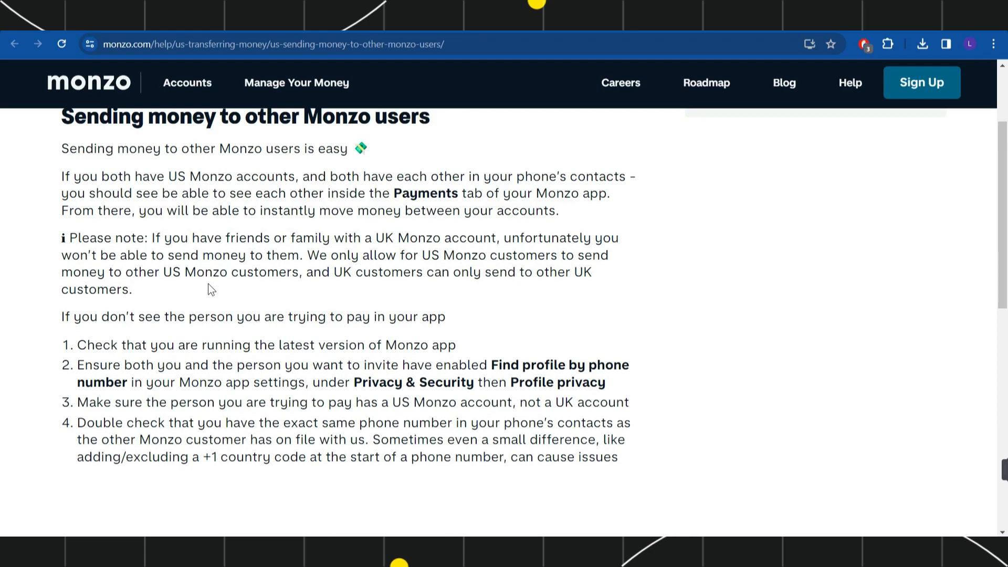
pyautogui.moveTo(508, 275)
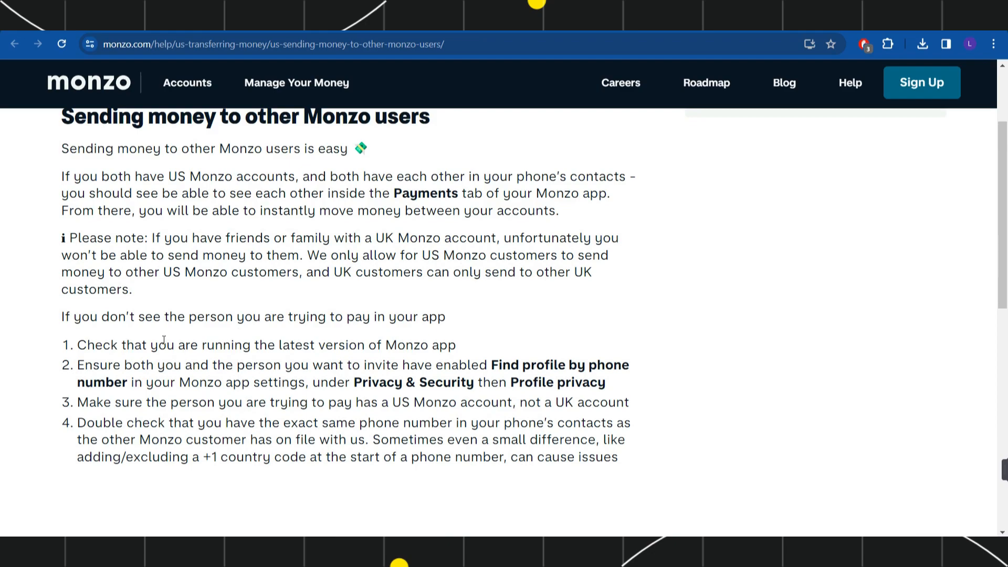
pyautogui.moveTo(196, 331)
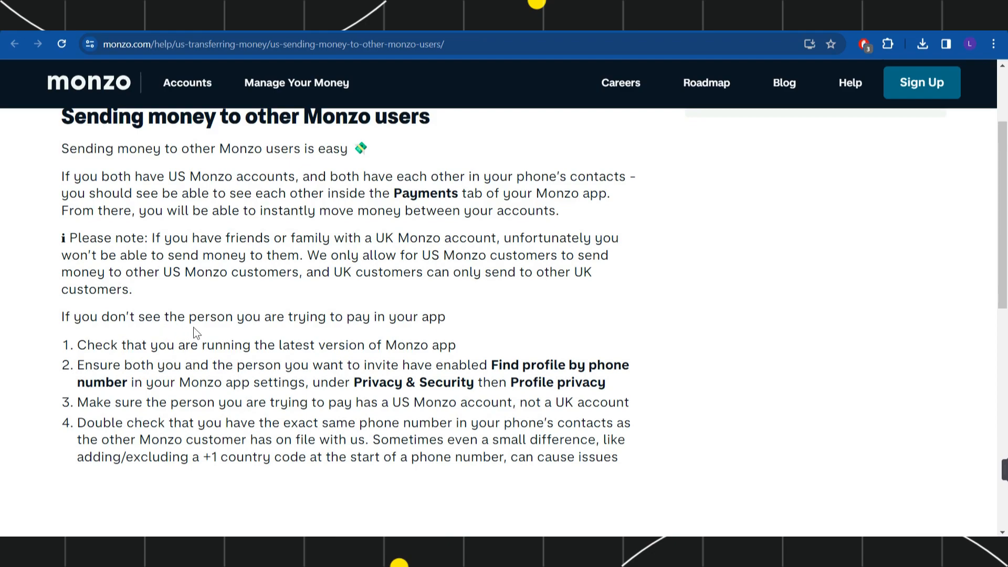
pyautogui.moveTo(337, 330)
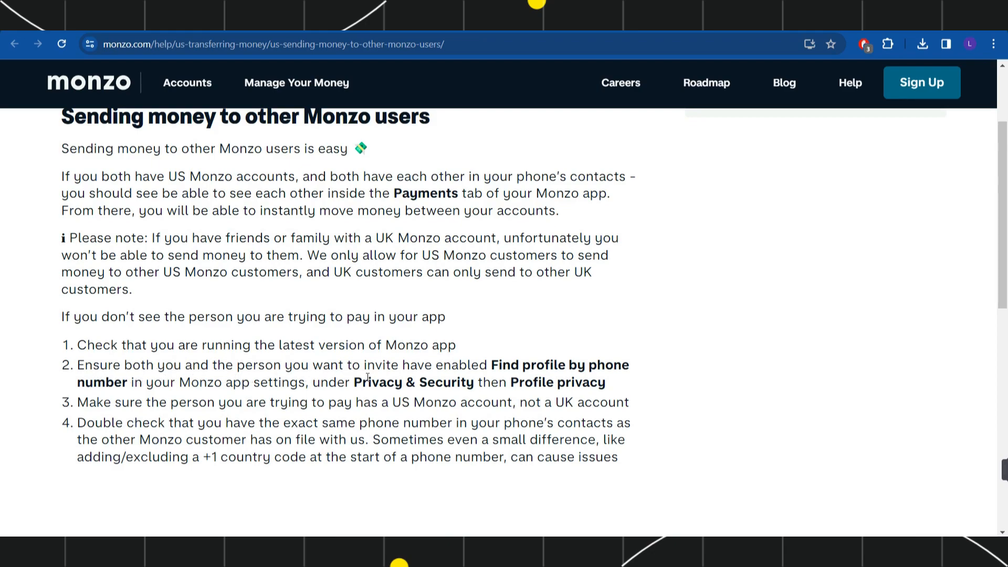
pyautogui.moveTo(497, 380)
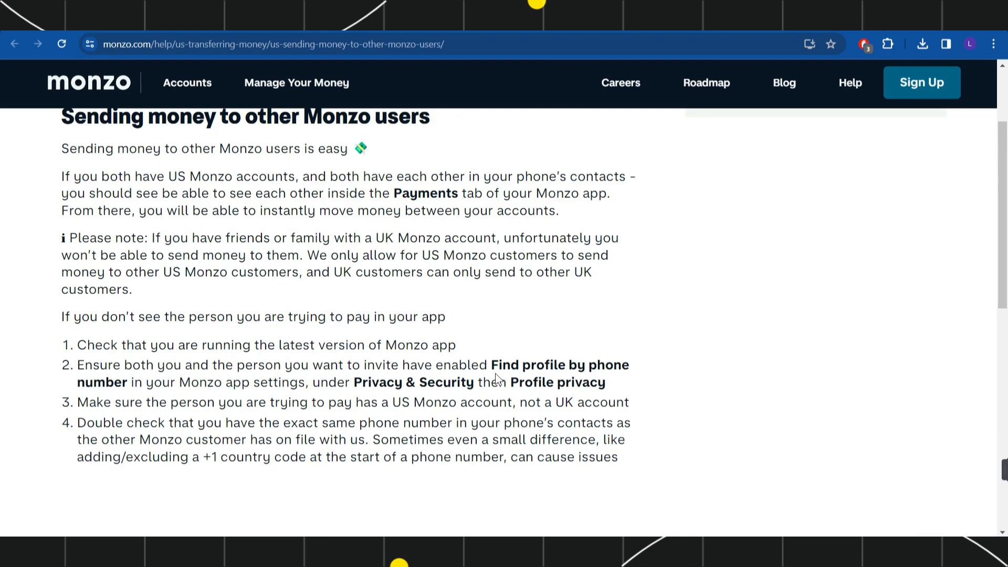
pyautogui.moveTo(491, 364); pyautogui.dragTo(630, 364)
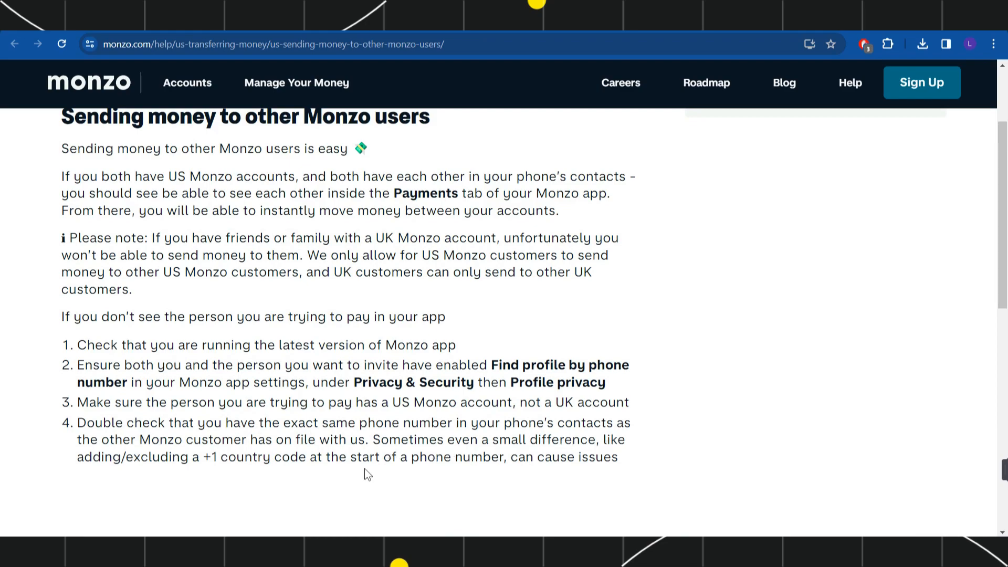
pyautogui.moveTo(183, 484)
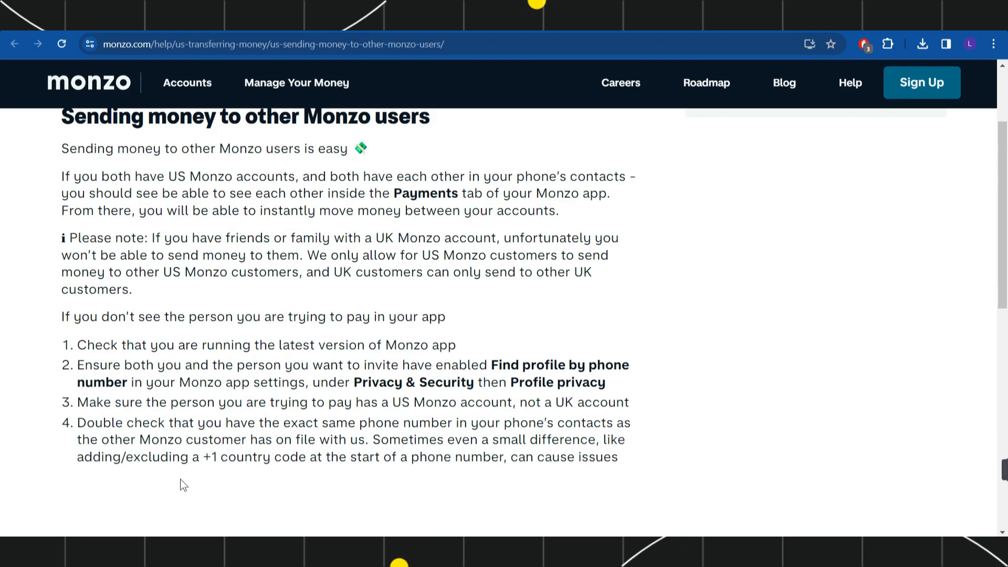
pyautogui.moveTo(188, 482)
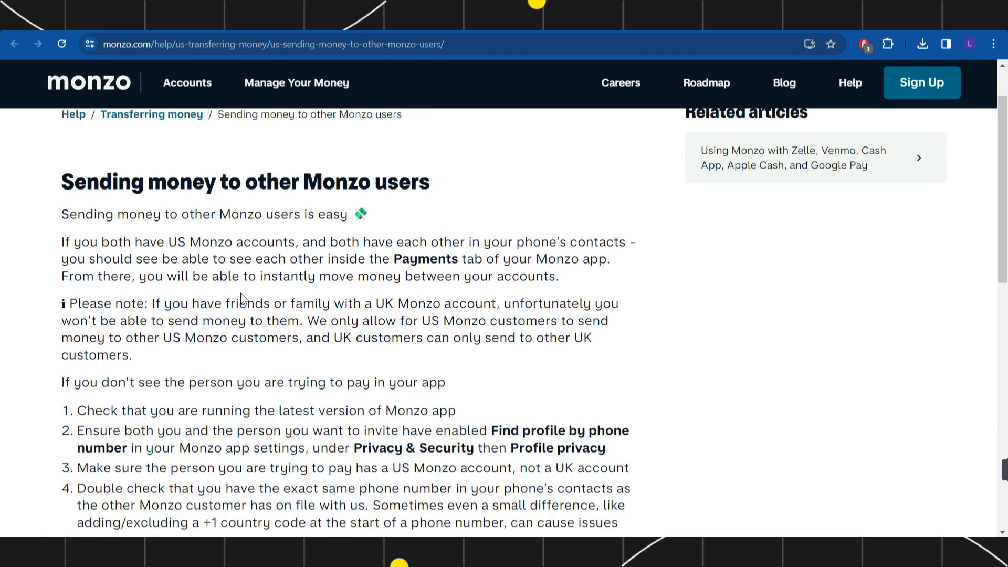
pyautogui.scroll(-3)
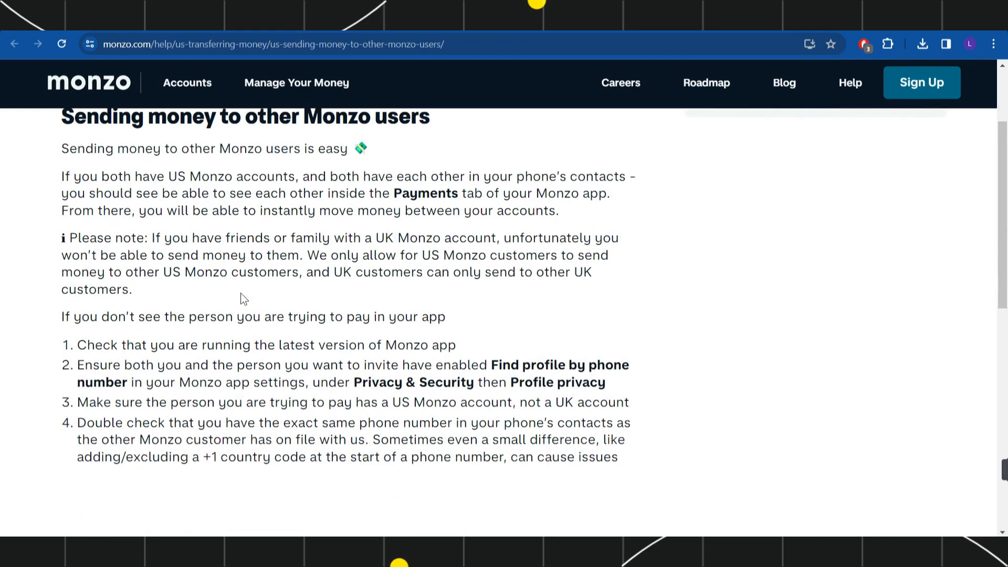